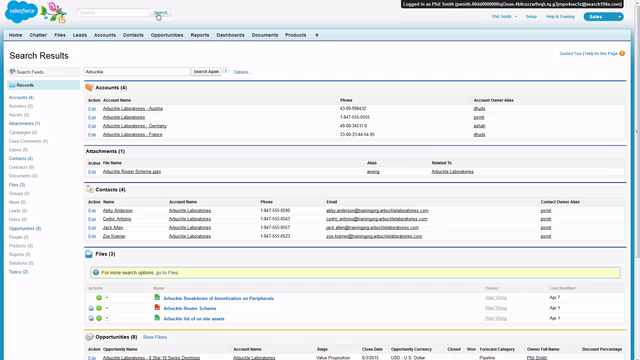
mouse_move(210, 16)
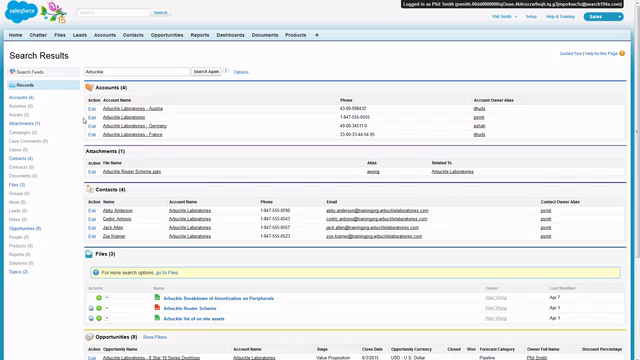
left_click(243, 71)
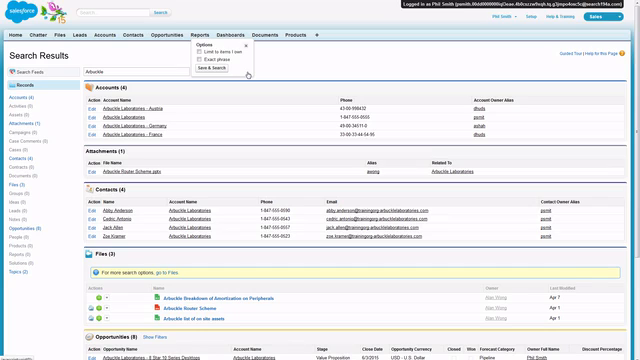
mouse_move(250, 73)
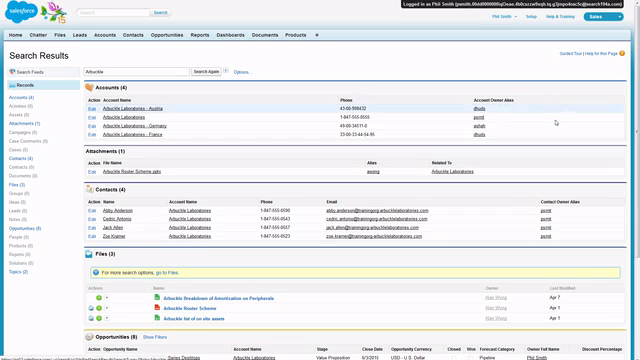
scroll("up", 3)
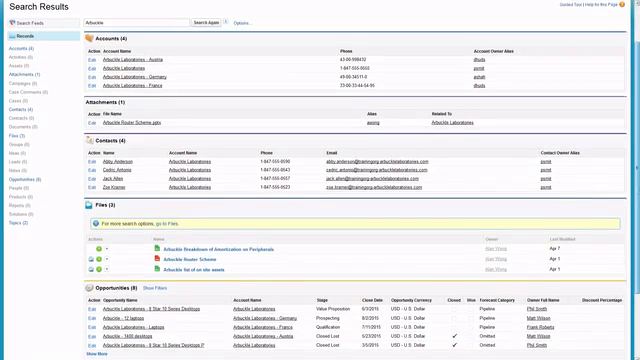
scroll("down", 3)
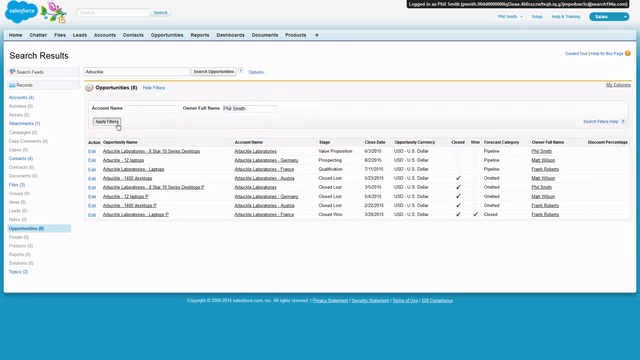
left_click(108, 120)
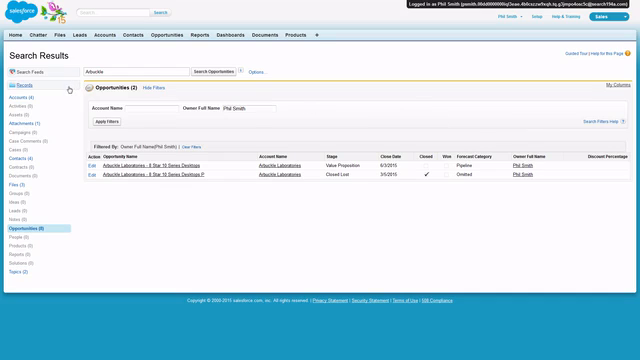
Go back to all Arbuckle record results and search Chatter feeds for Arbuckle instead.
left_click(30, 85)
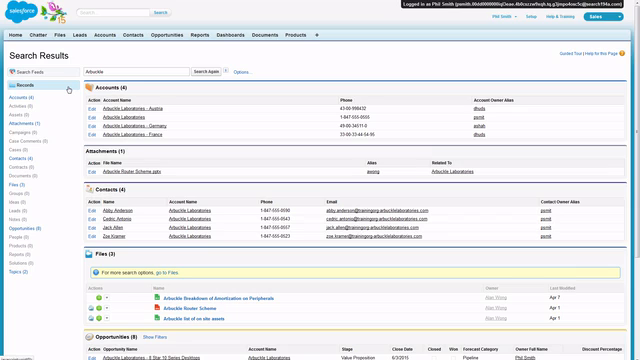
left_click(211, 71)
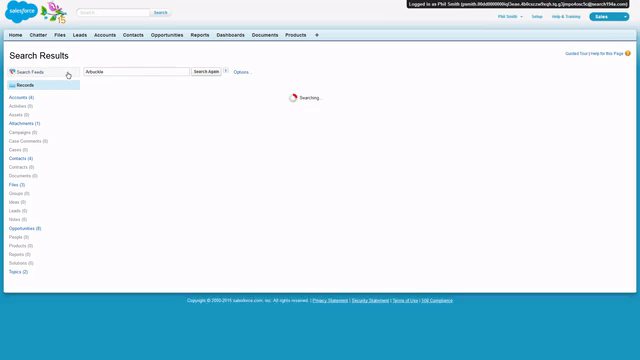
left_click(25, 71)
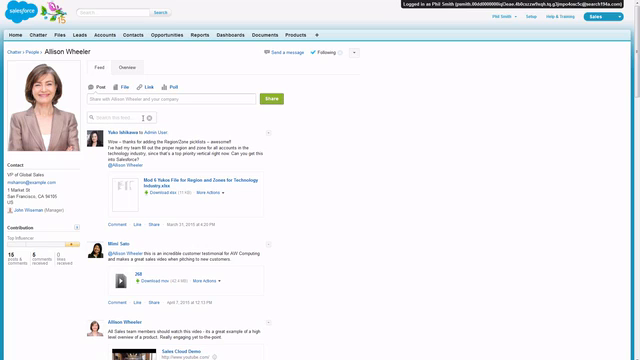
type("sales video")
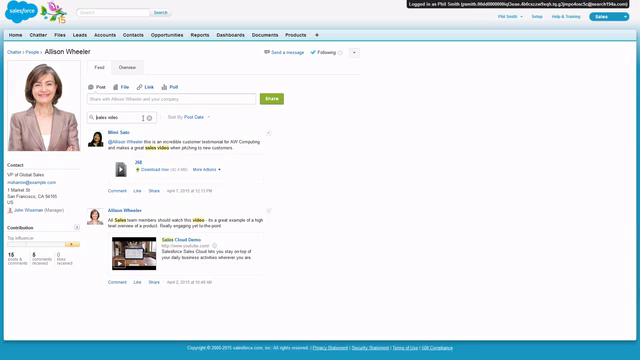
double_click(160, 216)
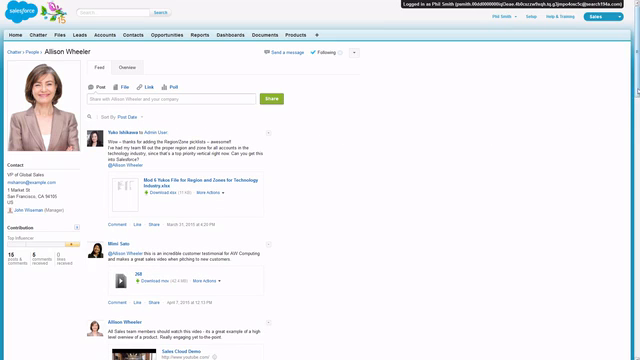
scroll("down", 3)
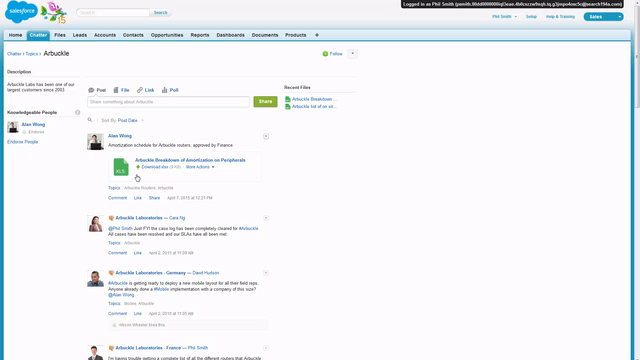
mouse_move(316, 182)
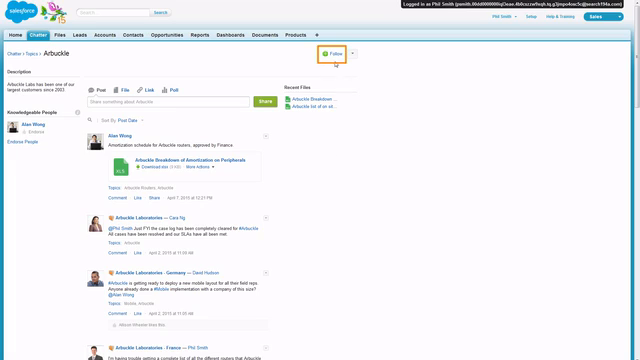
Follow the Arbuckle topic from its topic page.
left_click(331, 53)
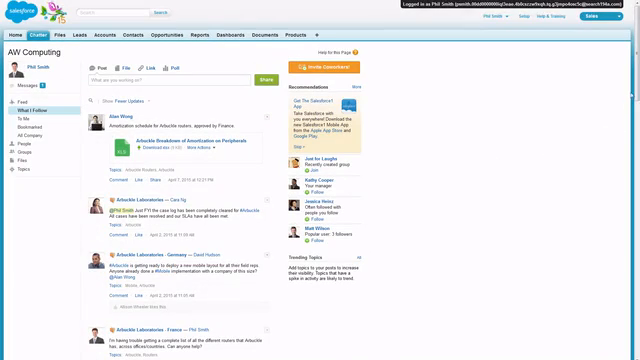
scroll("down", 3)
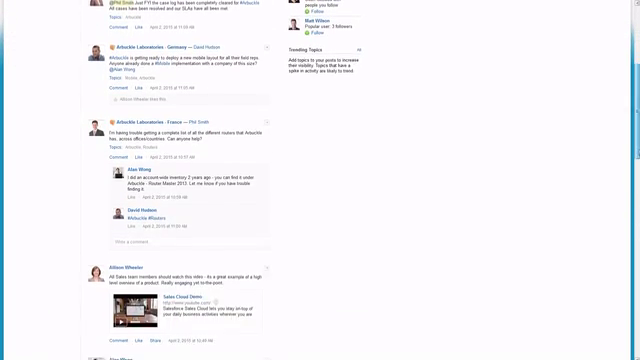
scroll("down", 3)
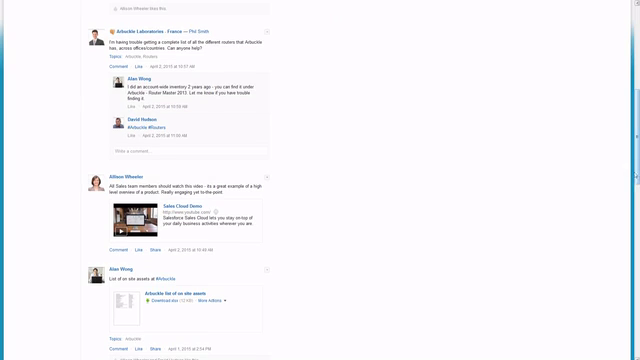
mouse_move(285, 192)
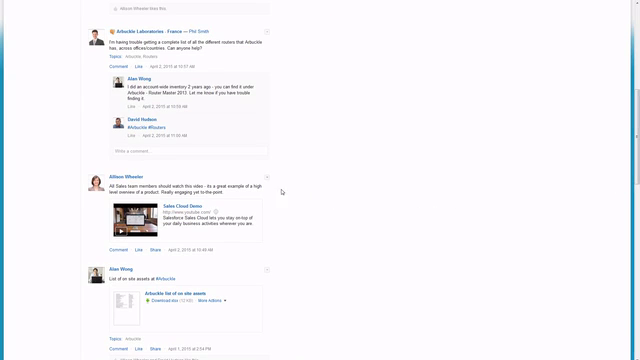
left_click(267, 178)
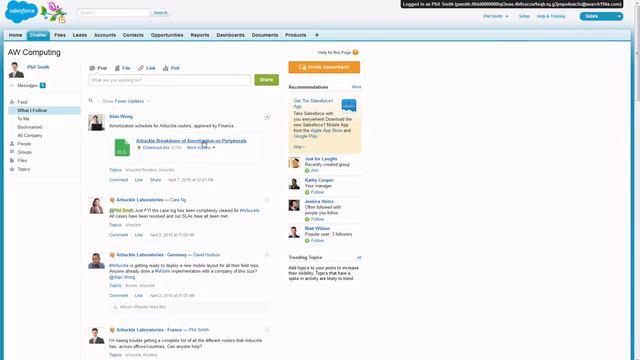
left_click(37, 127)
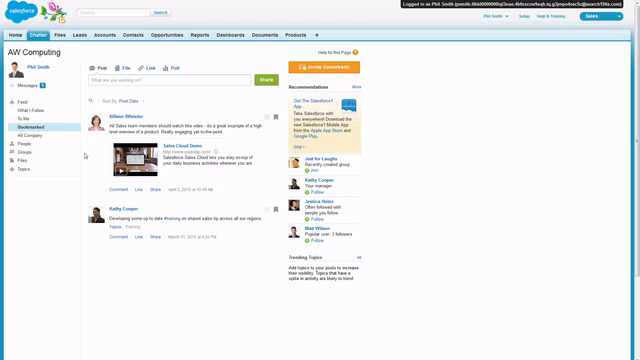
left_click(125, 13)
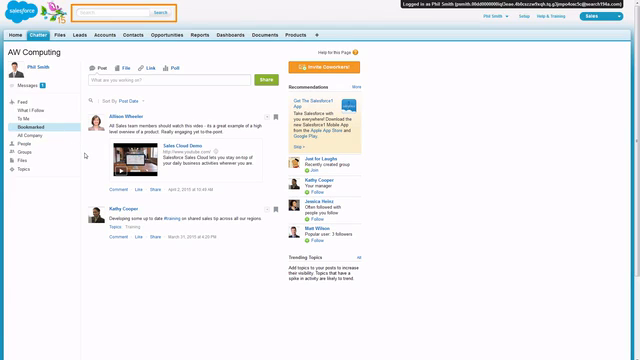